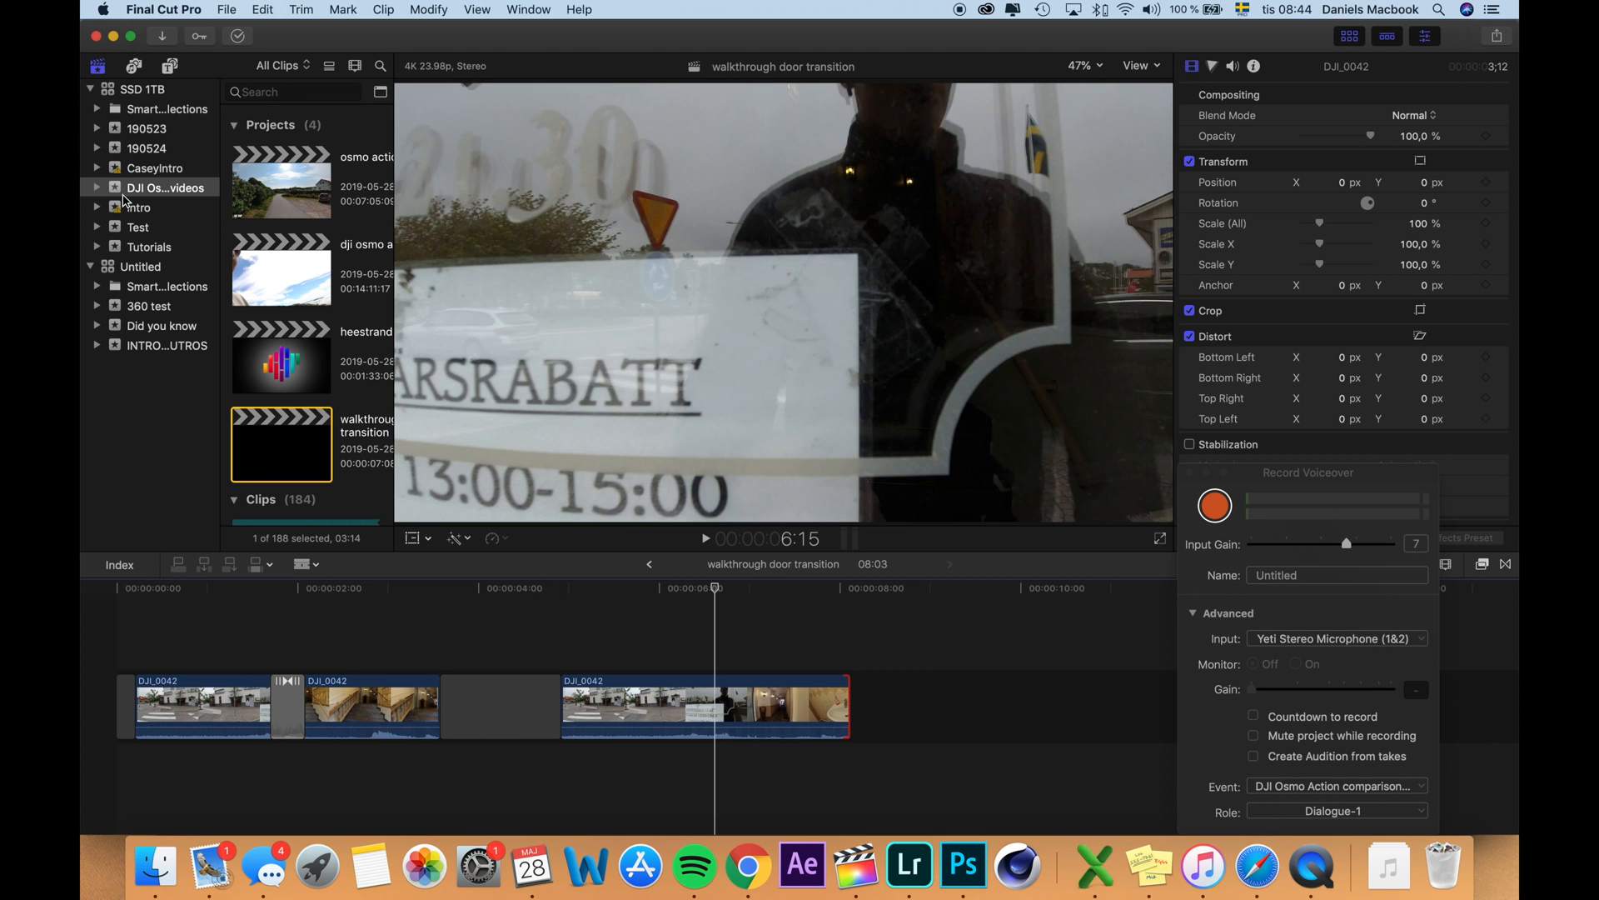
Blade the door-approach clip's speed into two independent retiming sections.
{"action": "left_click", "coordinate": [280, 443]}
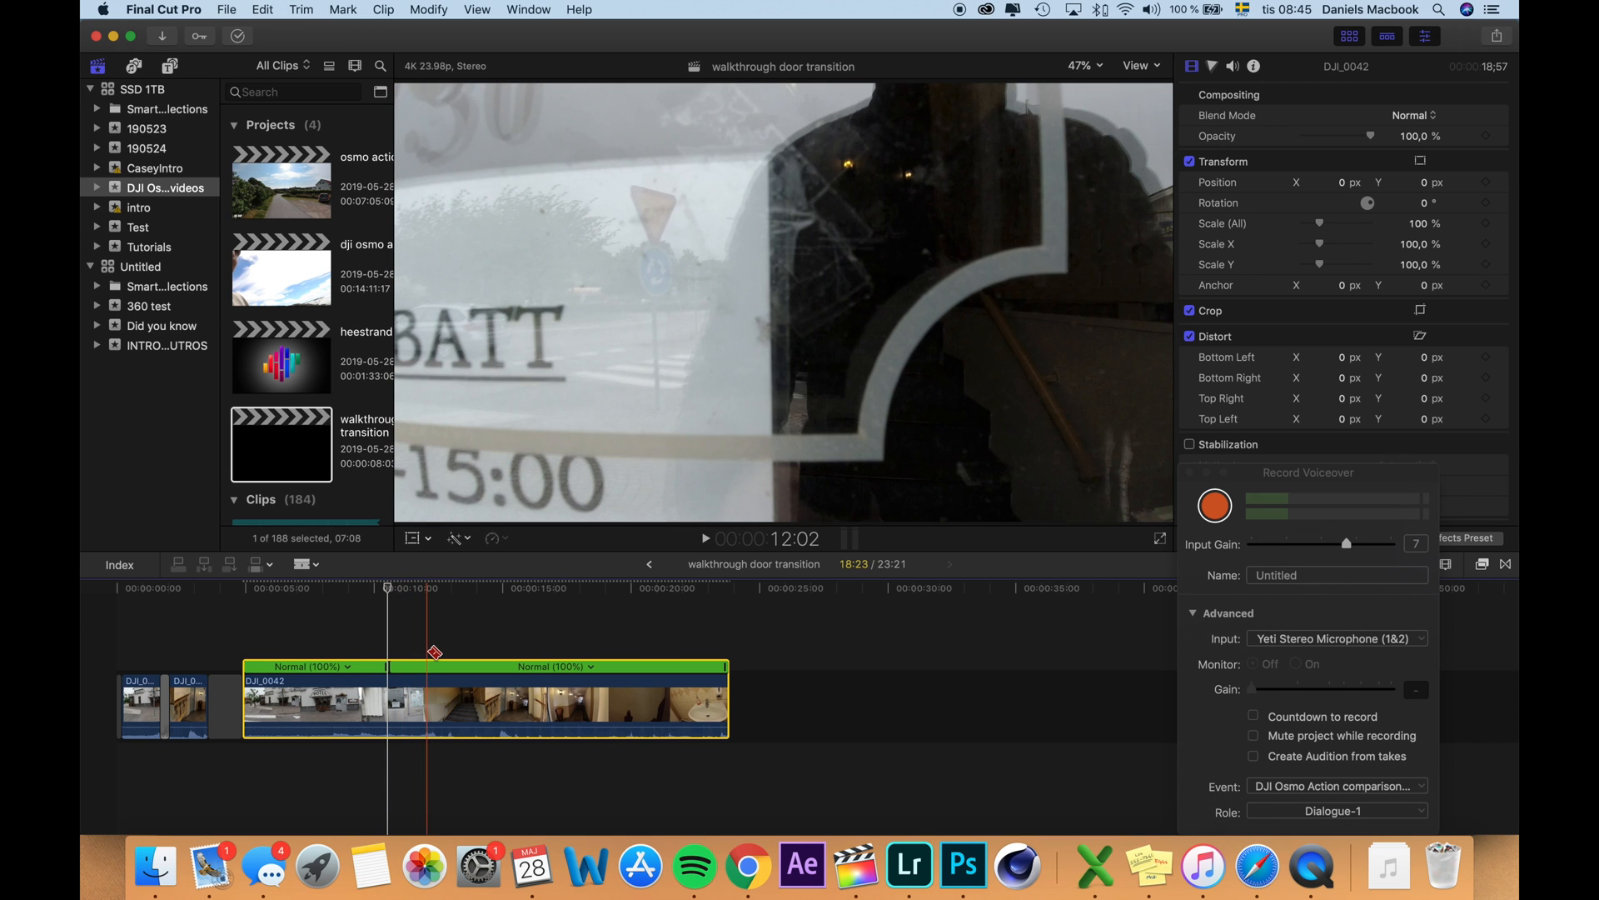
Cut the door-approach footage at the door so the remainder becomes the follow-up clip.
{"action": "left_click", "coordinate": [427, 586]}
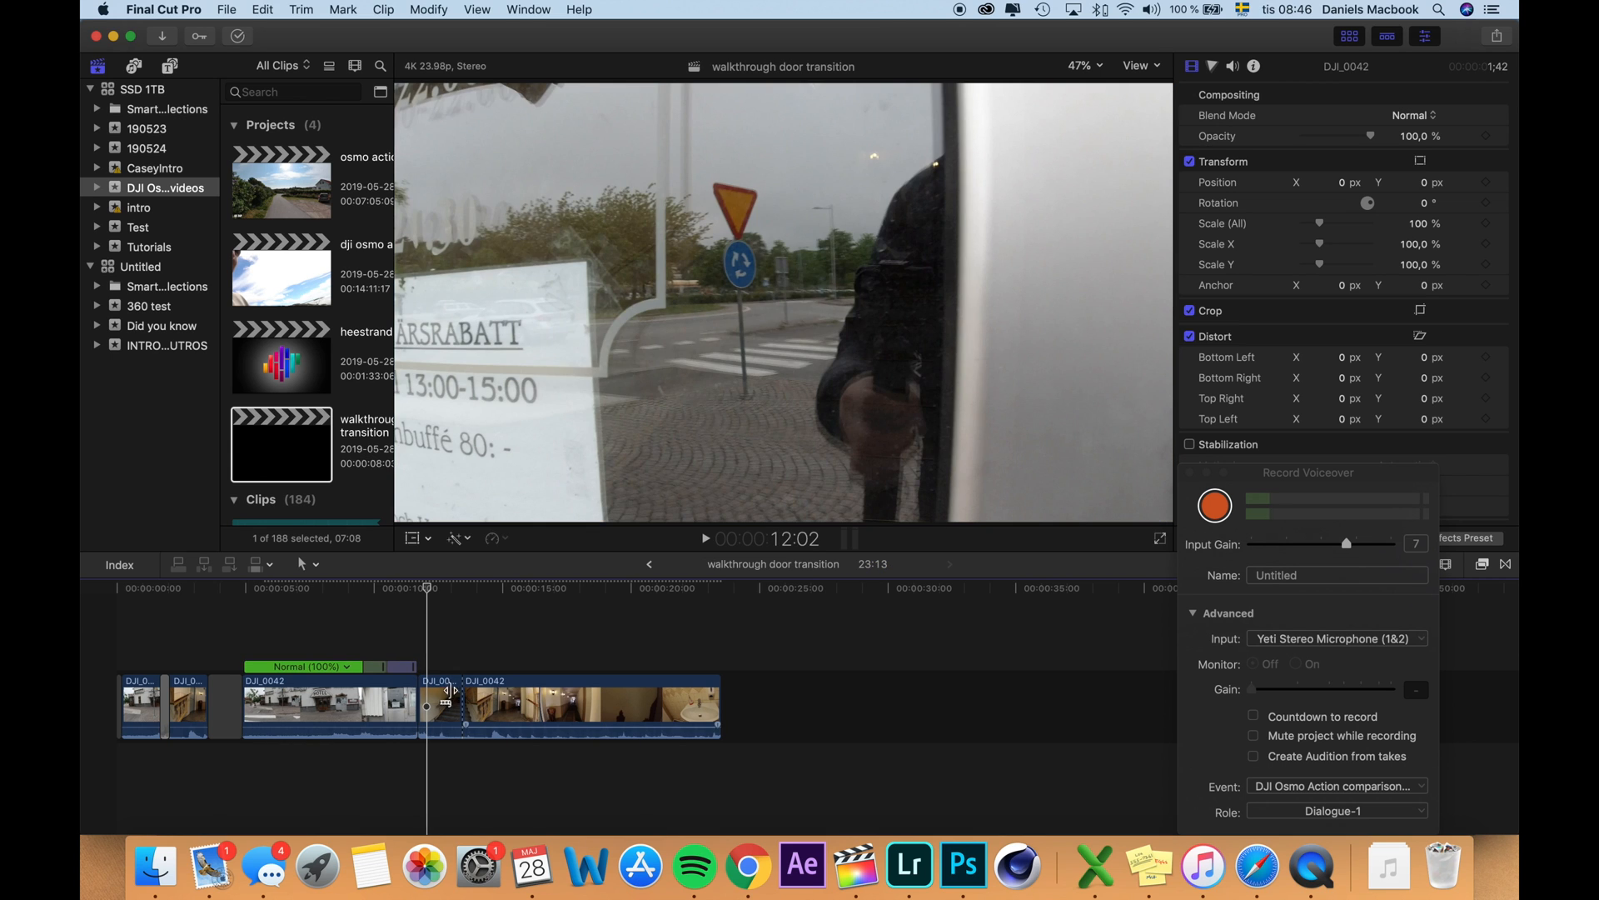
{"action": "left_click", "coordinate": [439, 706]}
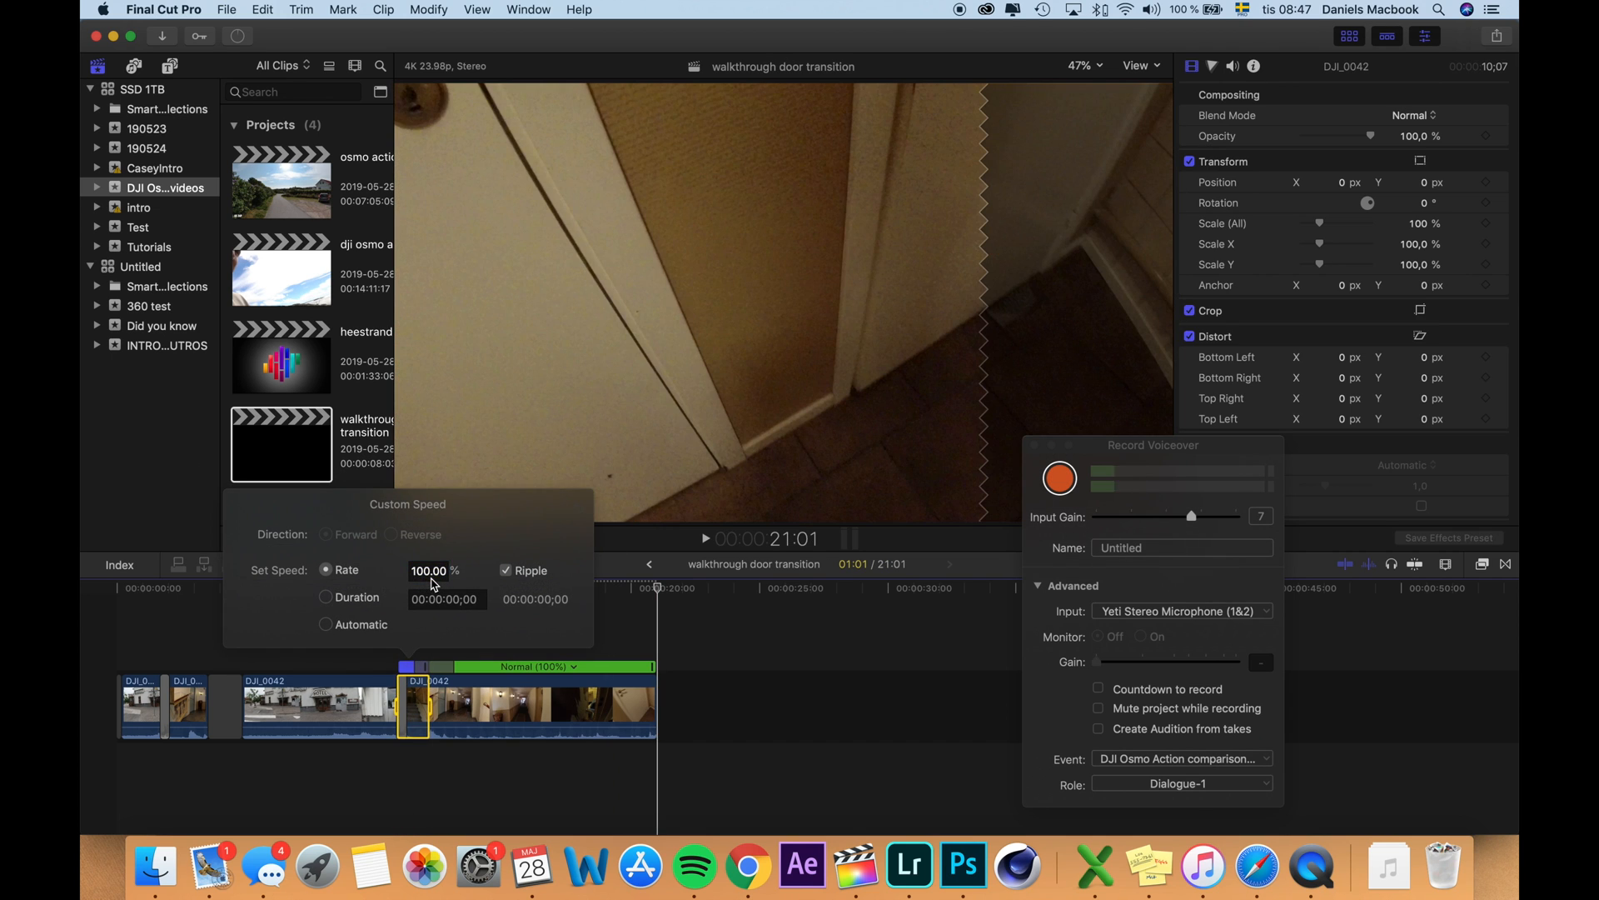
Set the follow-up clip's opening section to a 20% custom speed rate.
{"action": "type", "text": "20"}
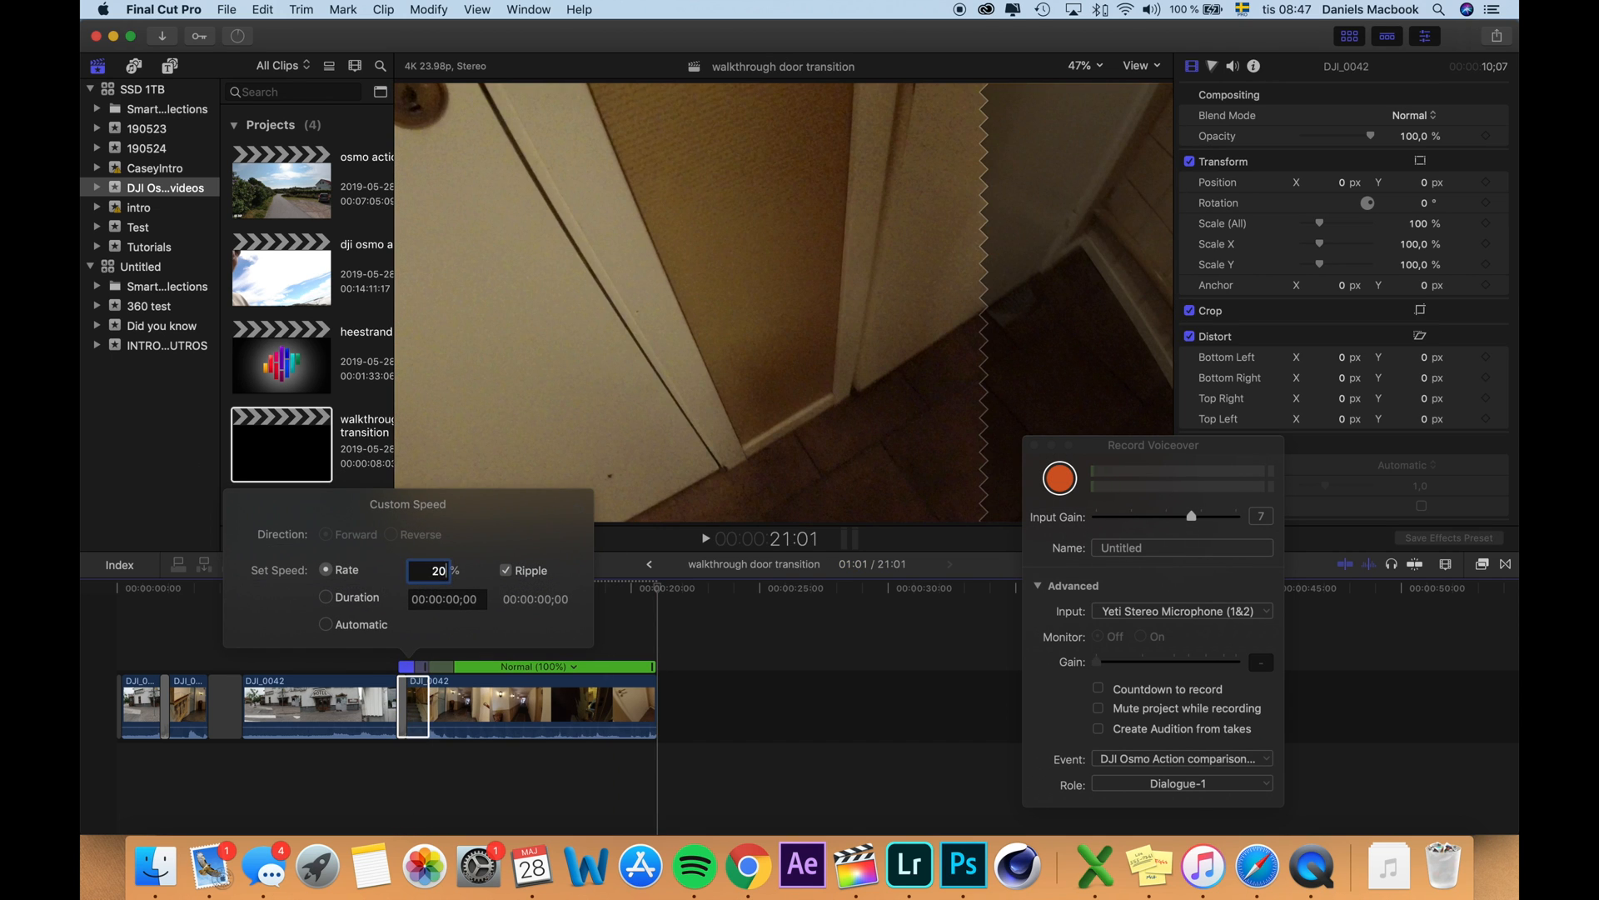